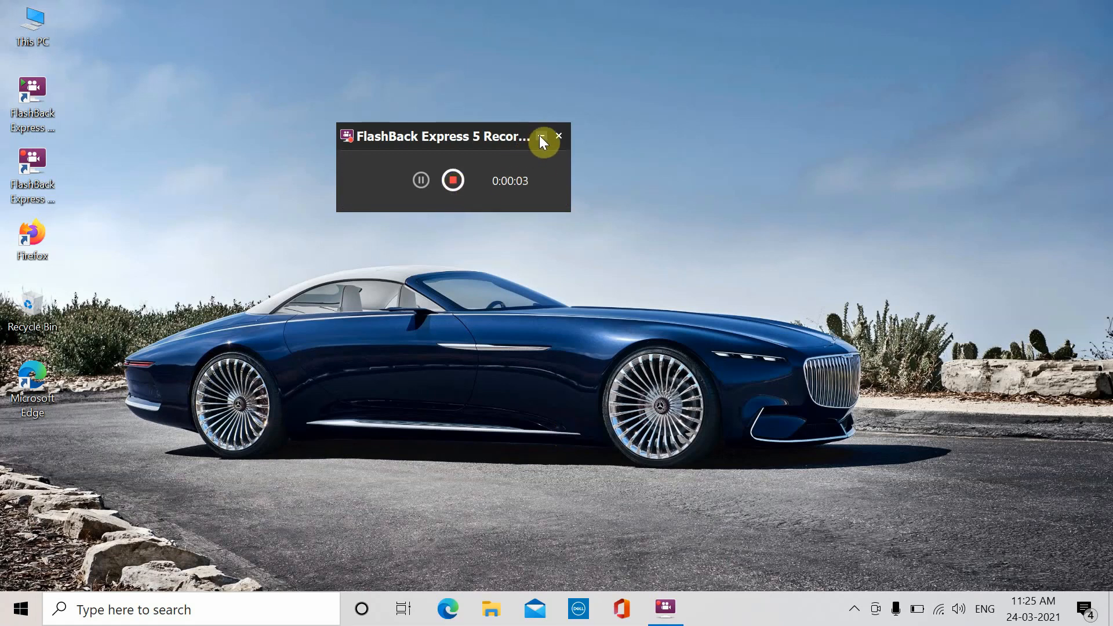
# Bring up the Run dialog with 'cmd' entered in its Open box.
pyautogui.click(543, 140)
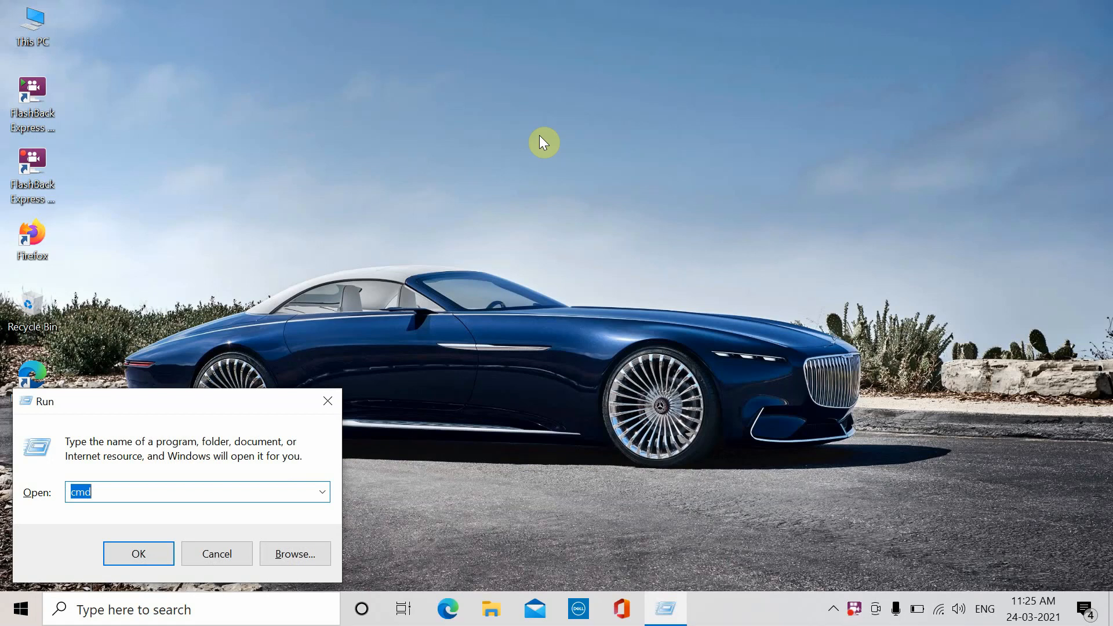
# Launch Command Prompt and run systeminfo to show the Original Install Date 08-03-2021.
pyautogui.click(138, 553)
pyautogui.write('syst')
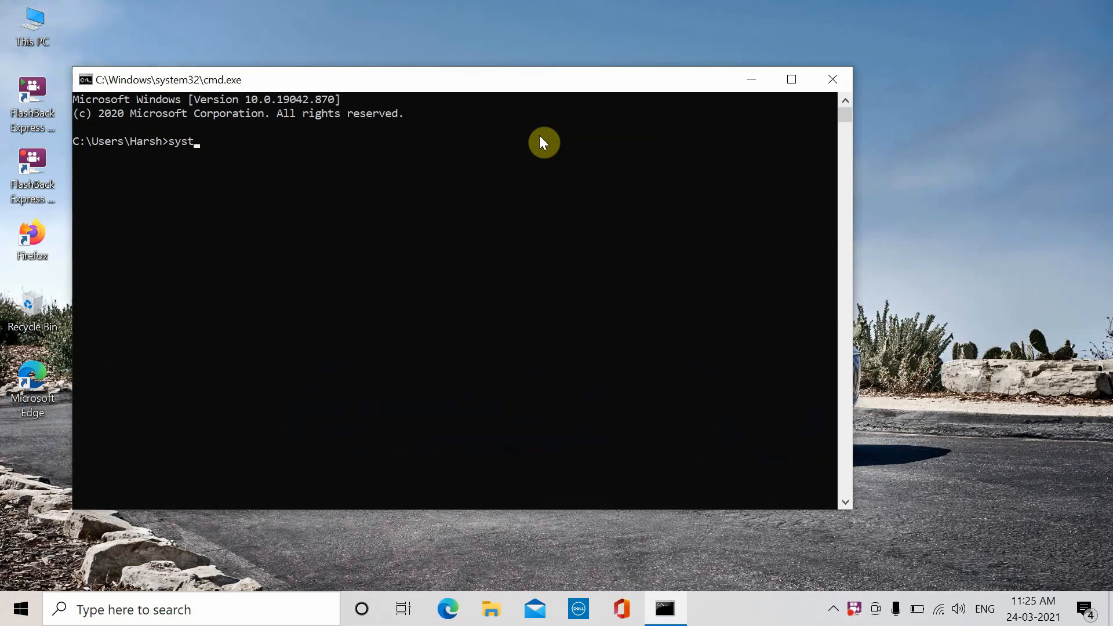
pyautogui.press('Return')
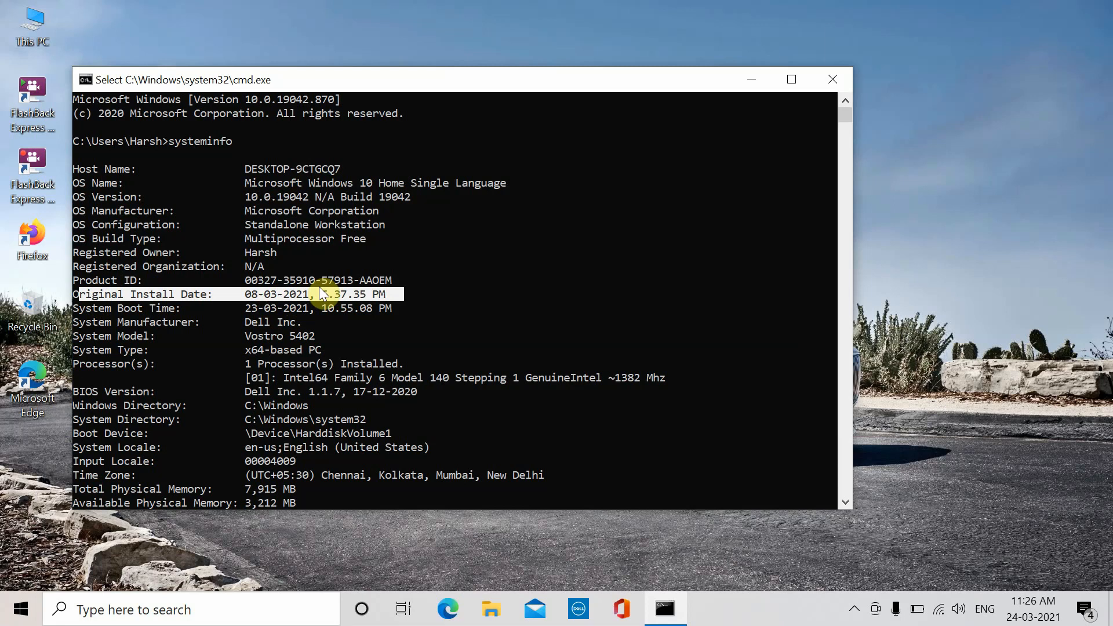
pyautogui.moveTo(60, 302)
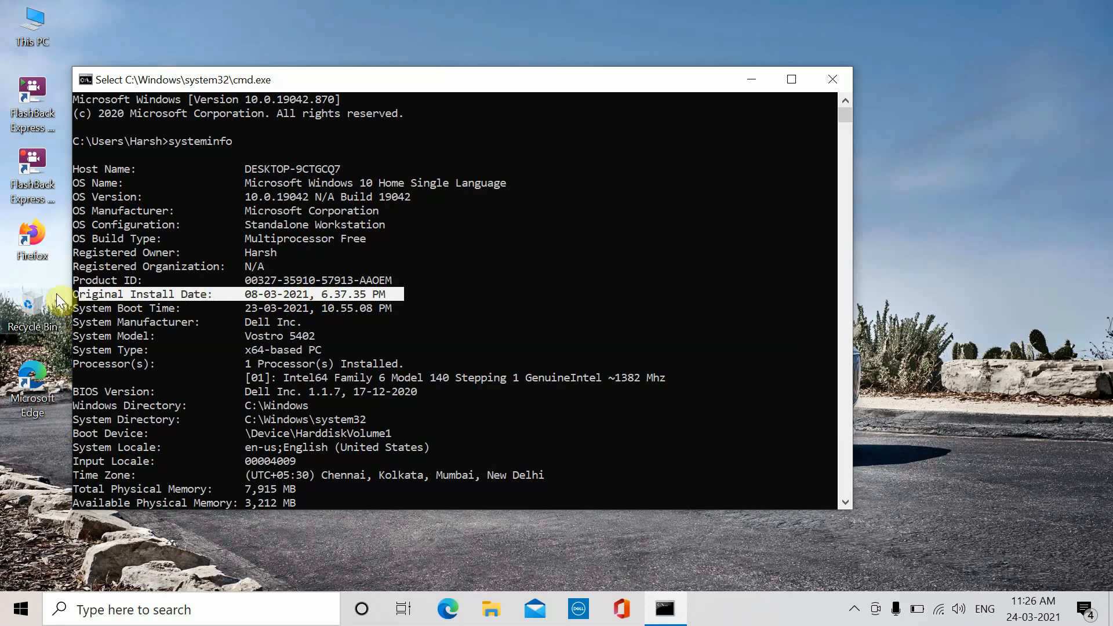
pyautogui.moveTo(103, 308)
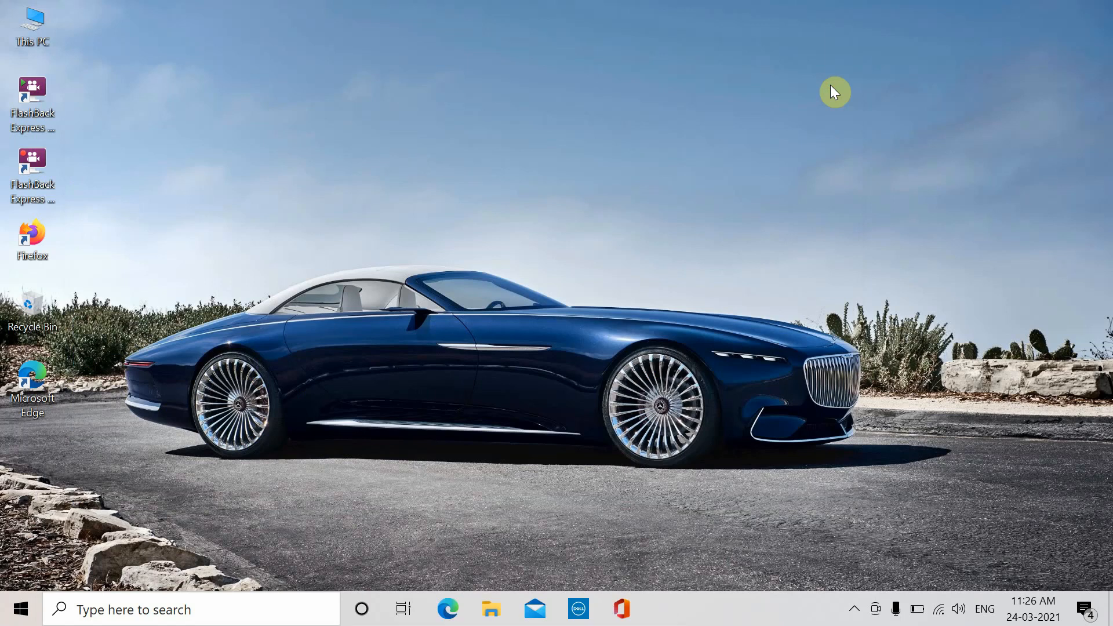
pyautogui.moveTo(39, 50)
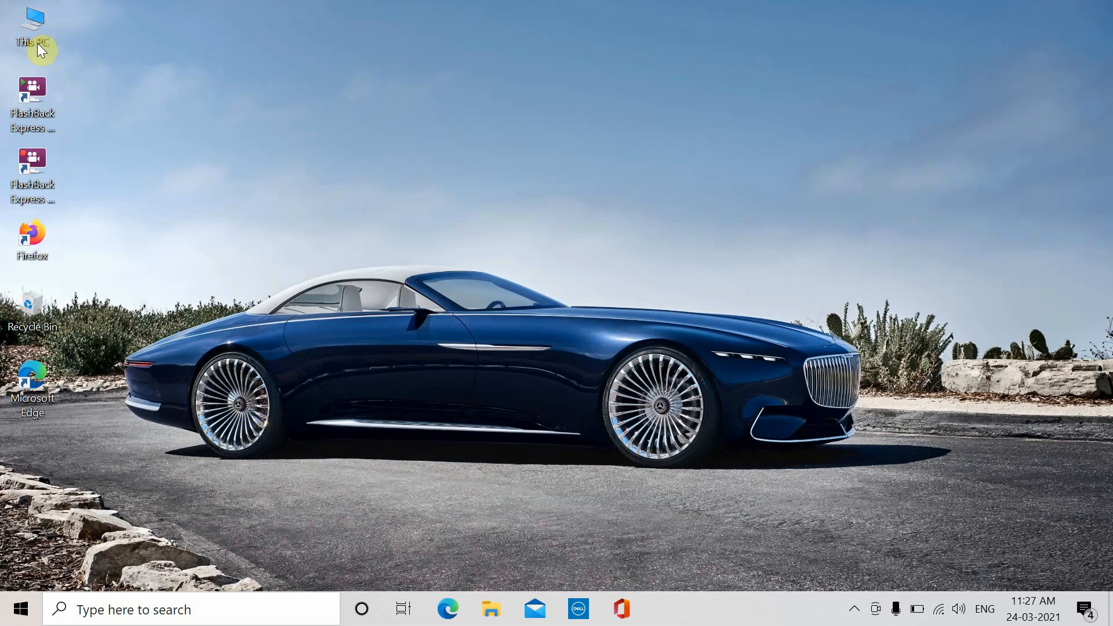
# Open This PC and view the Pictures folder's properties, created 08 March 2021.
pyautogui.doubleClick(32, 28)
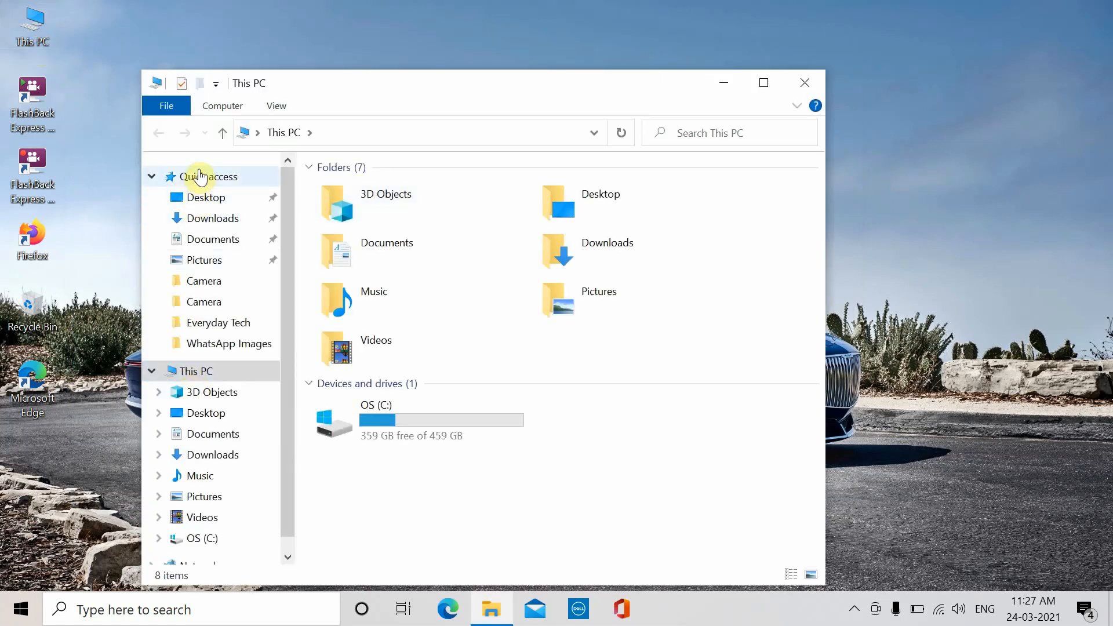
pyautogui.click(376, 347)
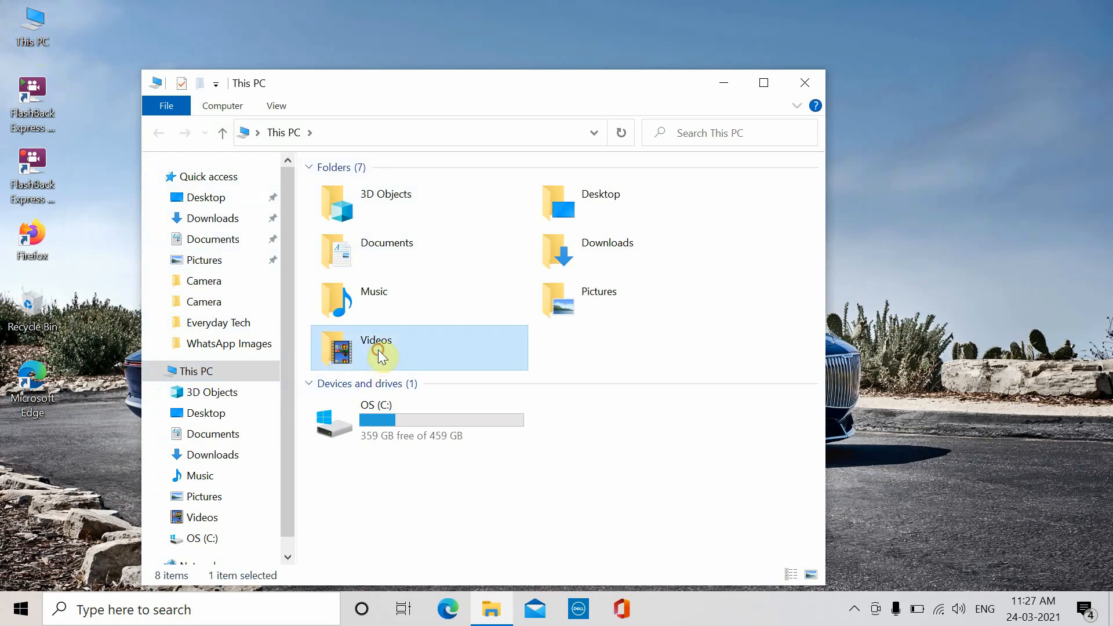
pyautogui.rightClick(598, 291)
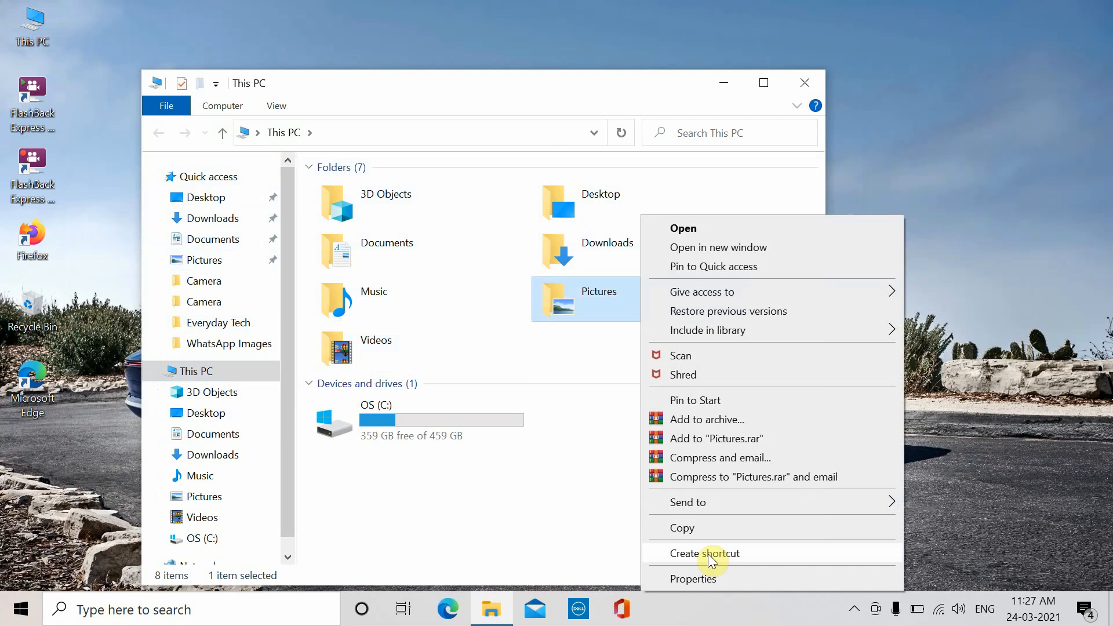
pyautogui.click(693, 579)
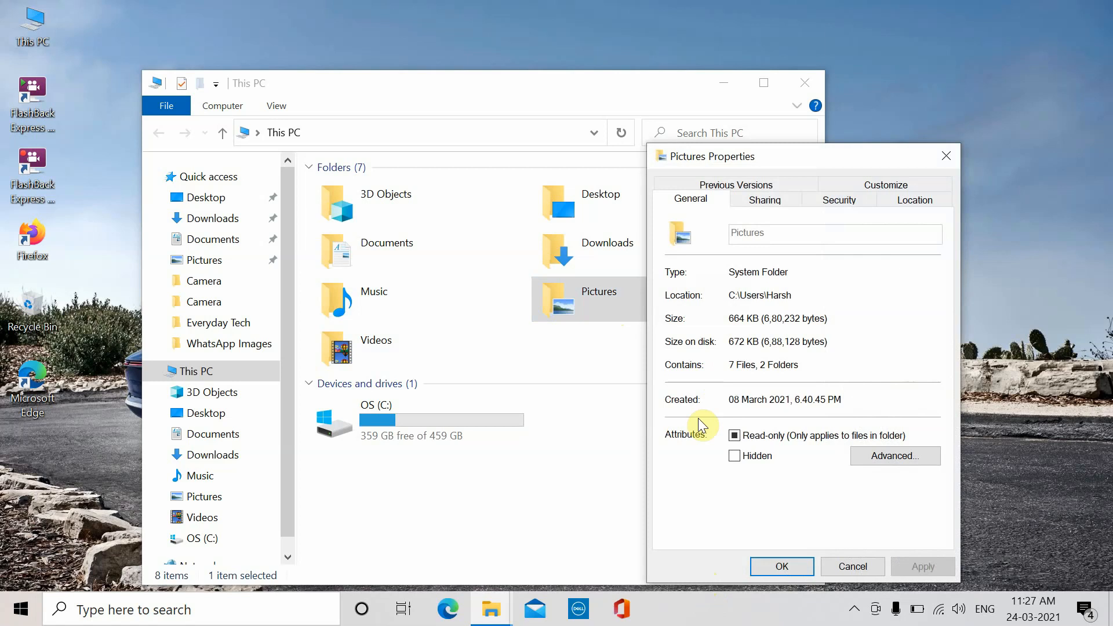
pyautogui.moveTo(731, 404)
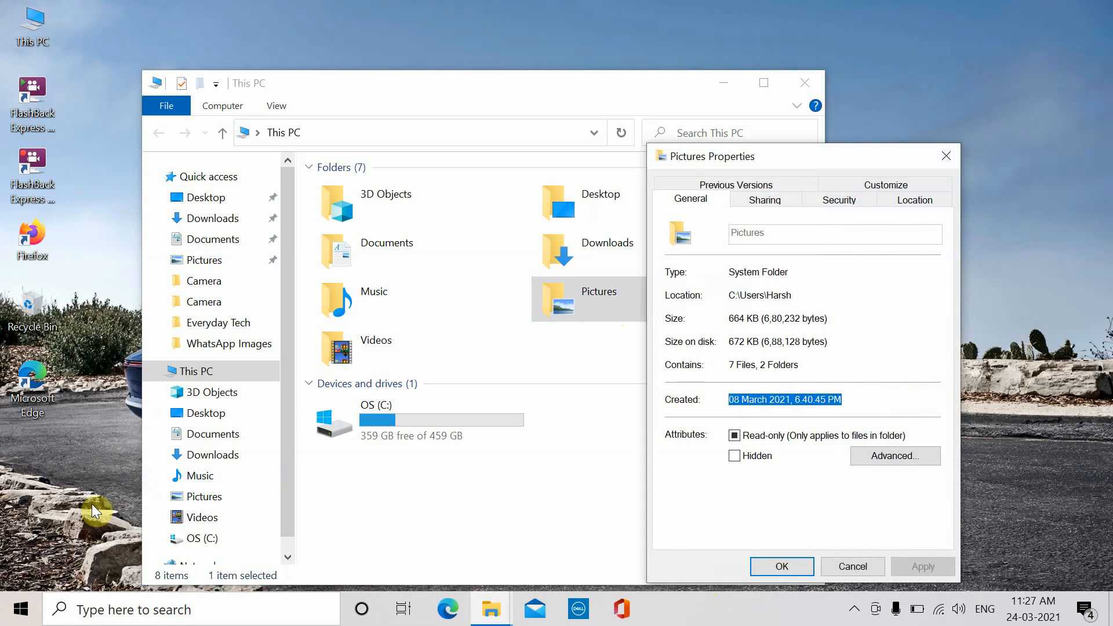
pyautogui.moveTo(357, 535)
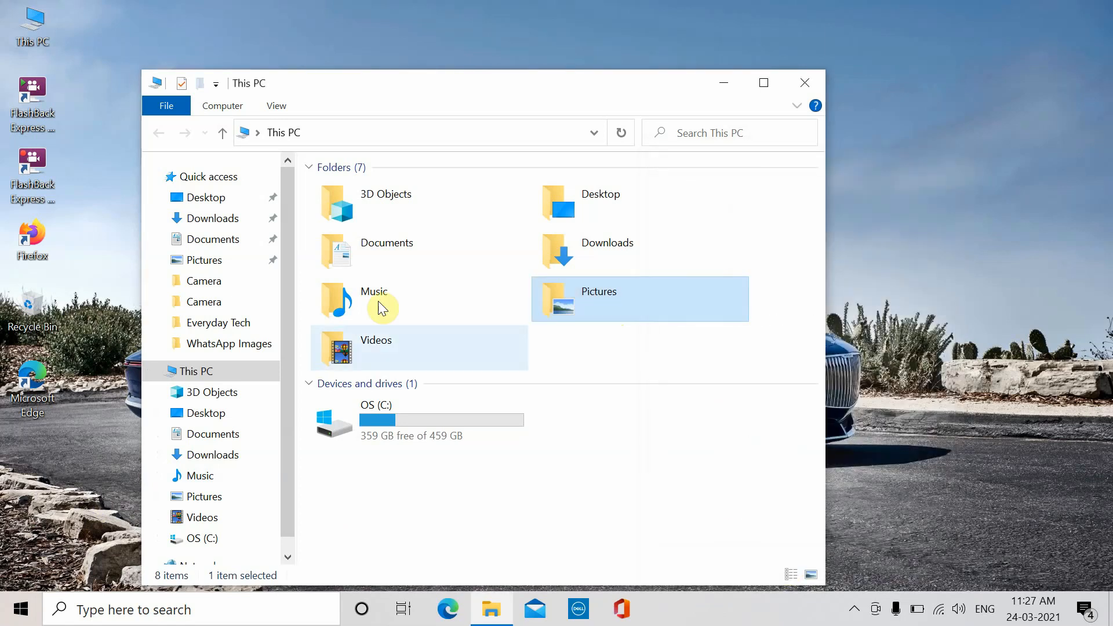
# View the Videos folder's properties showing its 08 March 2021 creation date.
pyautogui.rightClick(375, 348)
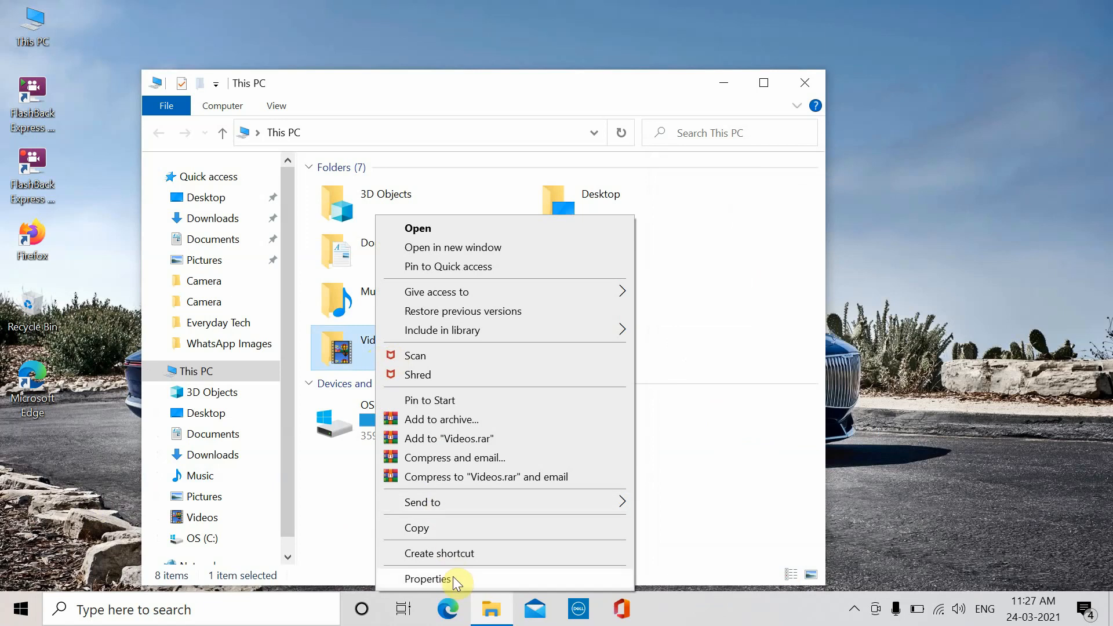
pyautogui.click(427, 579)
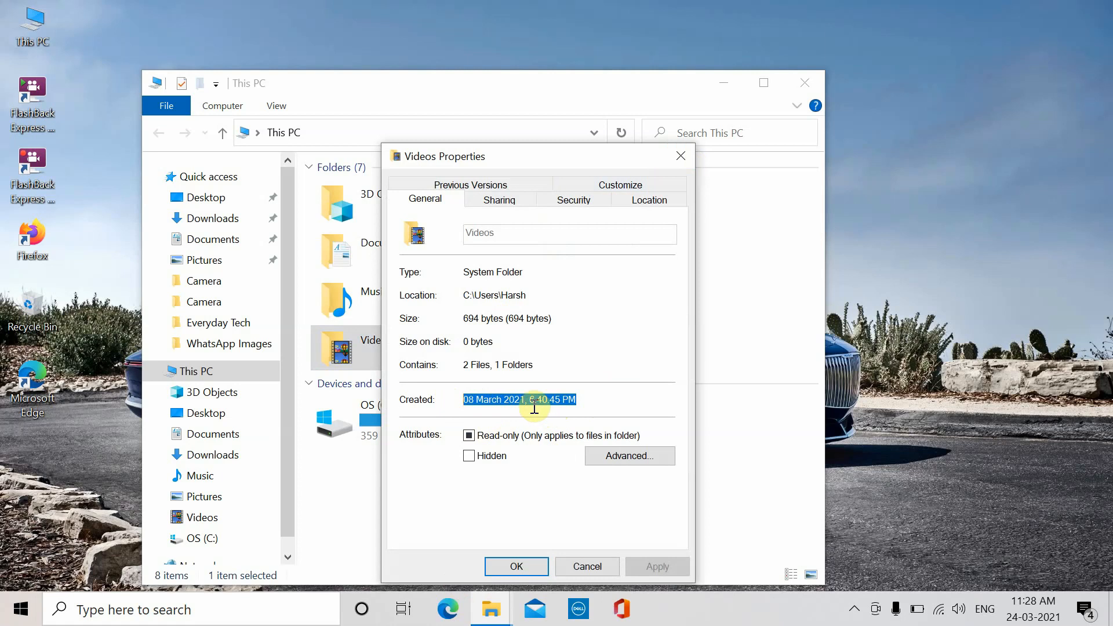
pyautogui.moveTo(591, 407)
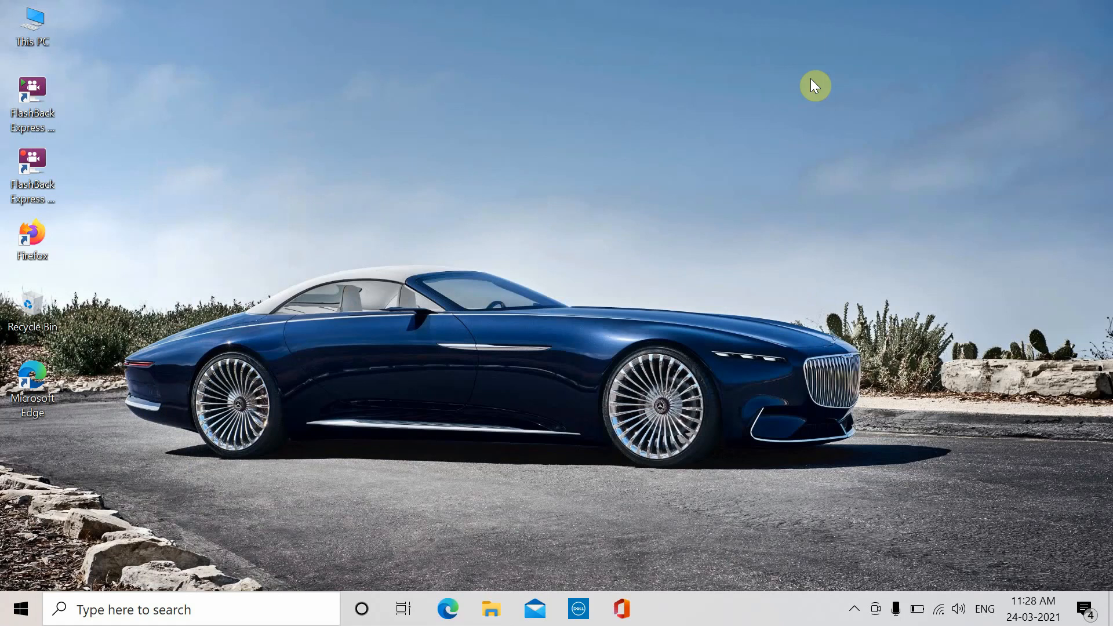
# Launch msinfo32 from the Run dialog to open System Information.
pyautogui.press('Win+r')
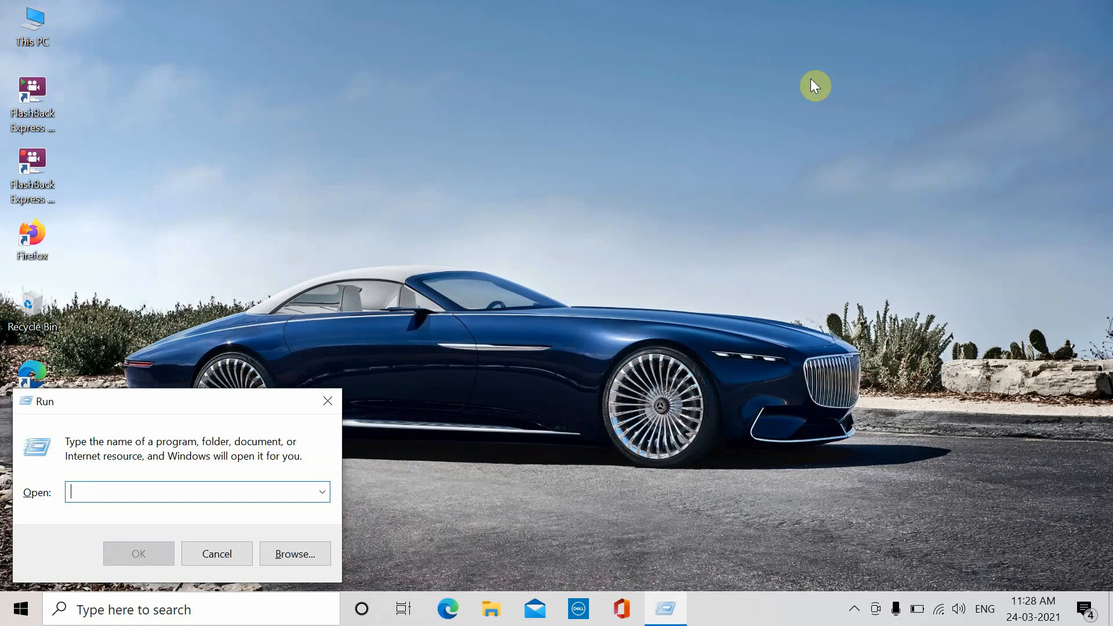
pyautogui.write('msin')
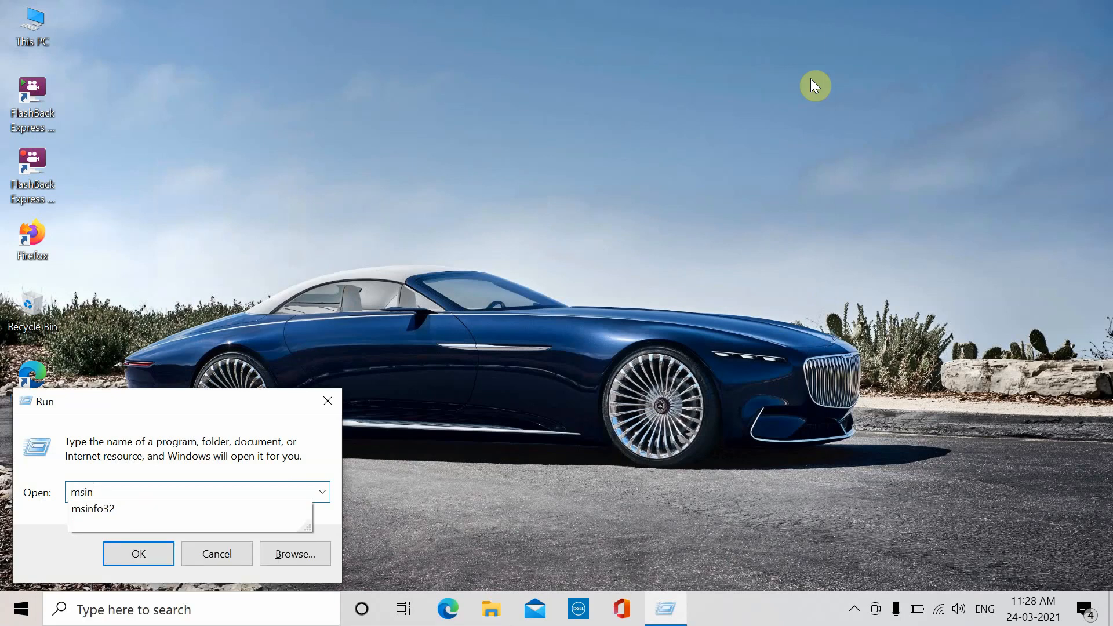
pyautogui.write('fo')
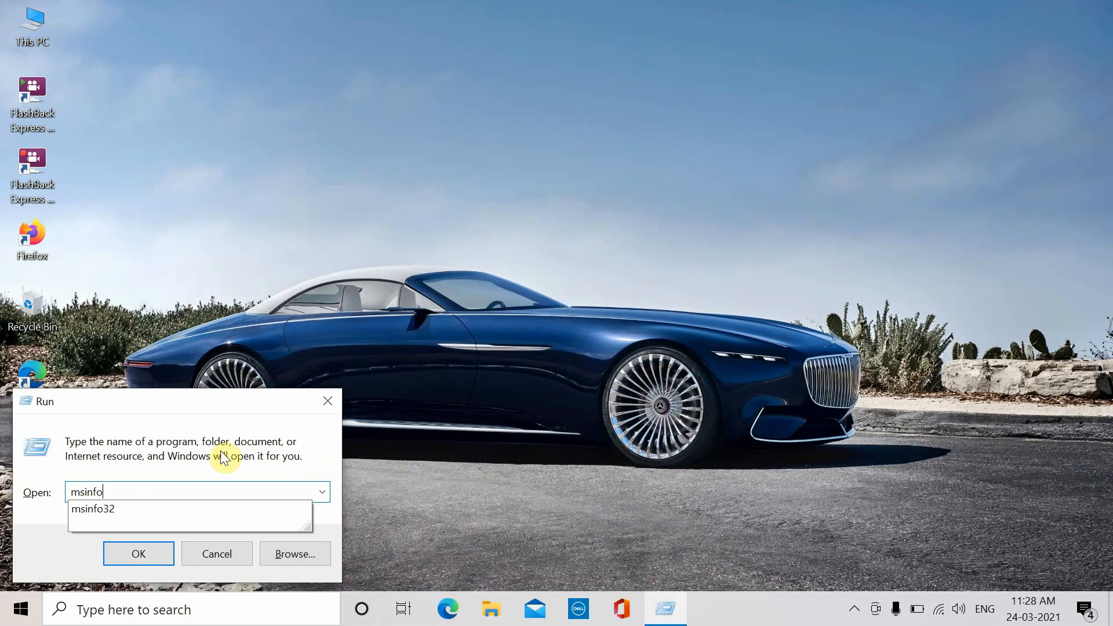
pyautogui.click(93, 509)
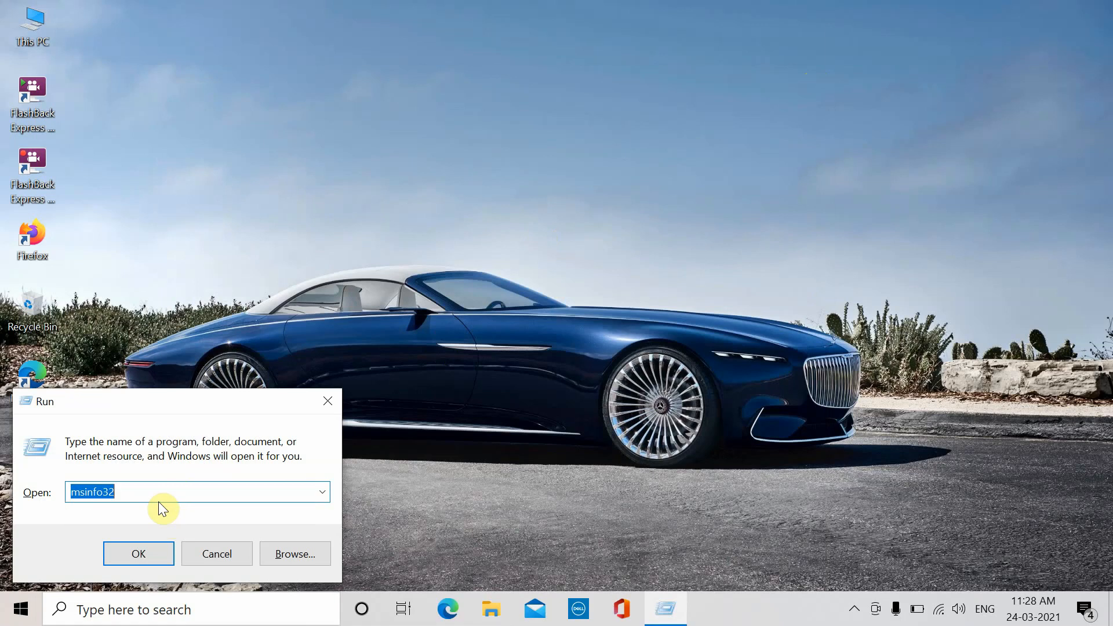
pyautogui.click(138, 553)
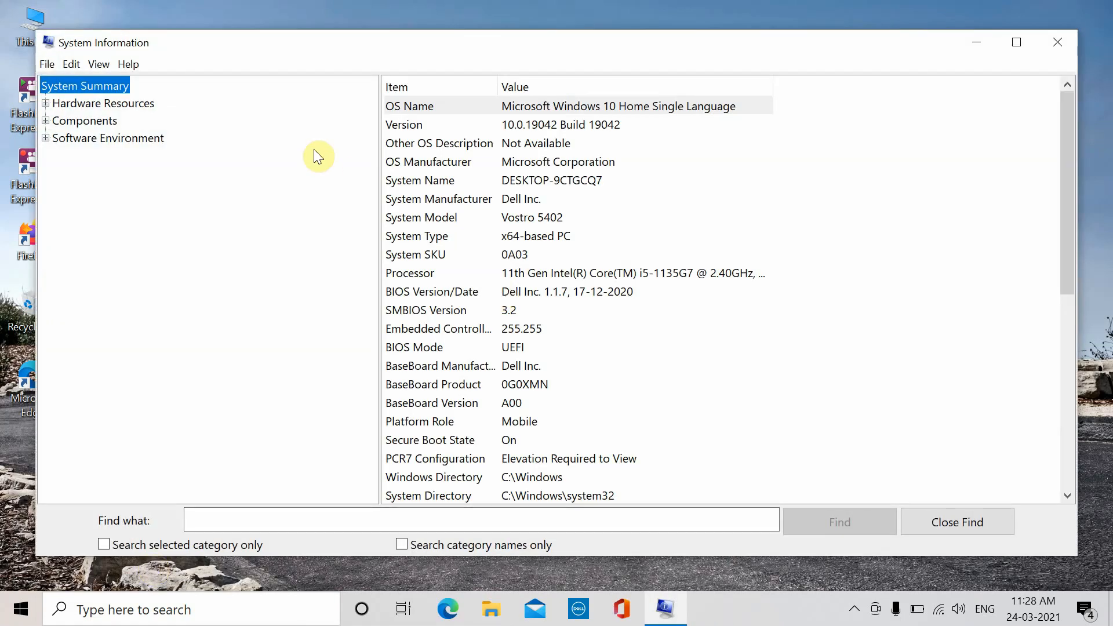
# Select the System SKU row in System Summary showing 0A03.
pyautogui.click(415, 254)
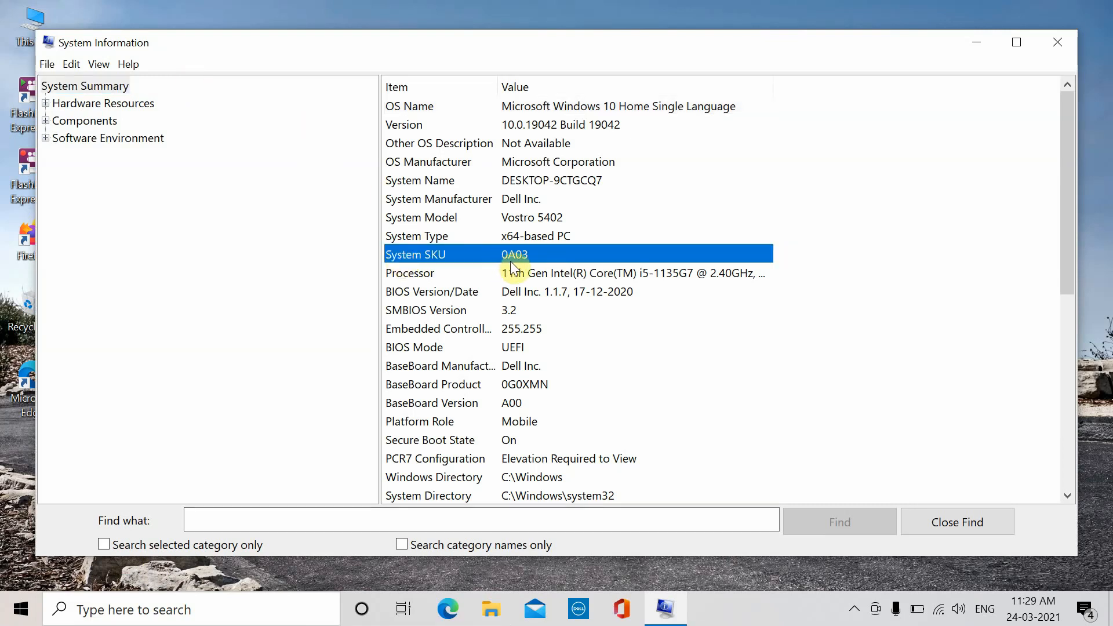
pyautogui.moveTo(518, 269)
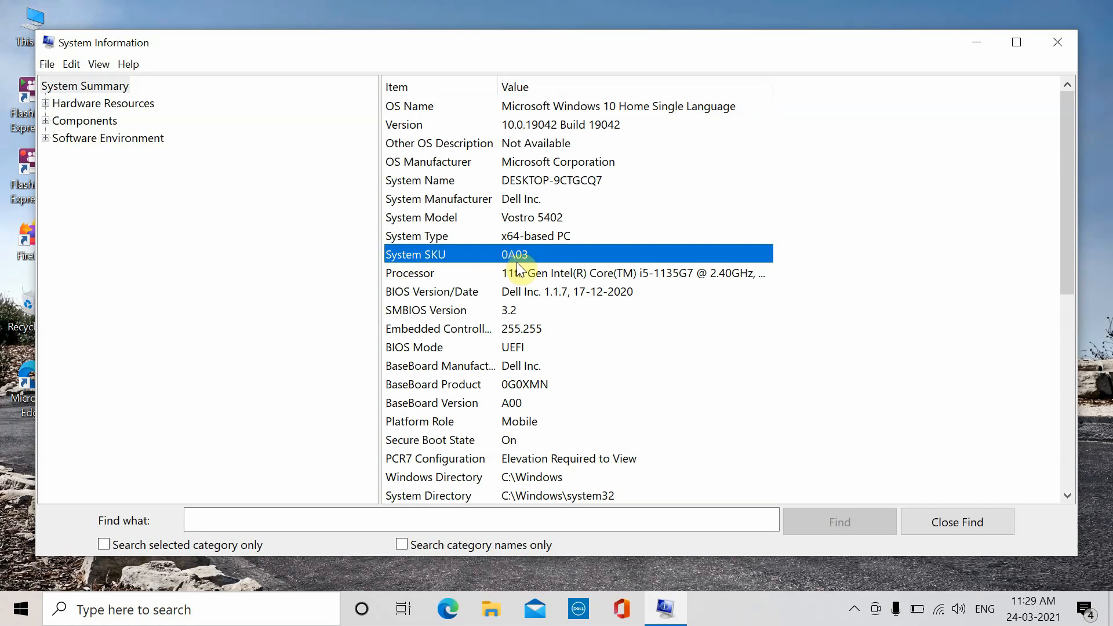
pyautogui.moveTo(509, 266)
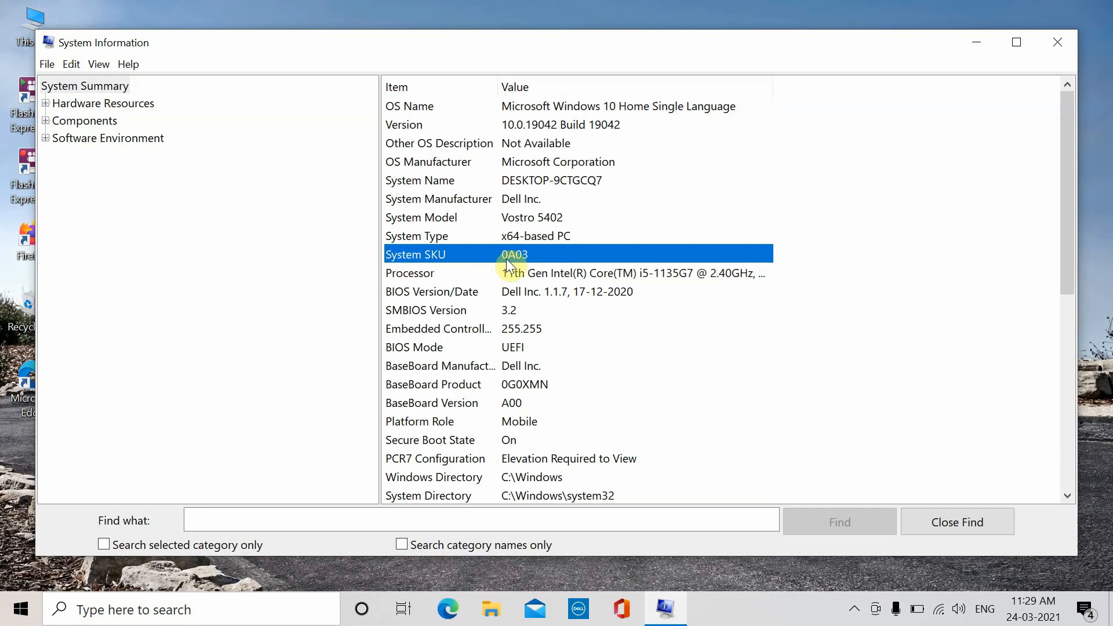
pyautogui.moveTo(592, 263)
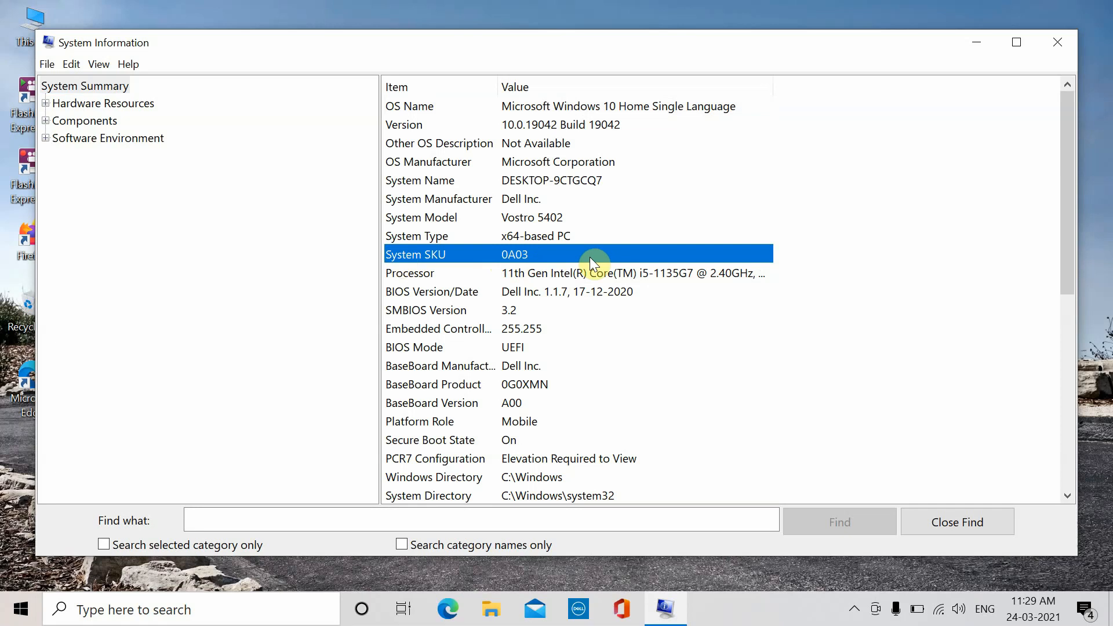
pyautogui.moveTo(532, 255)
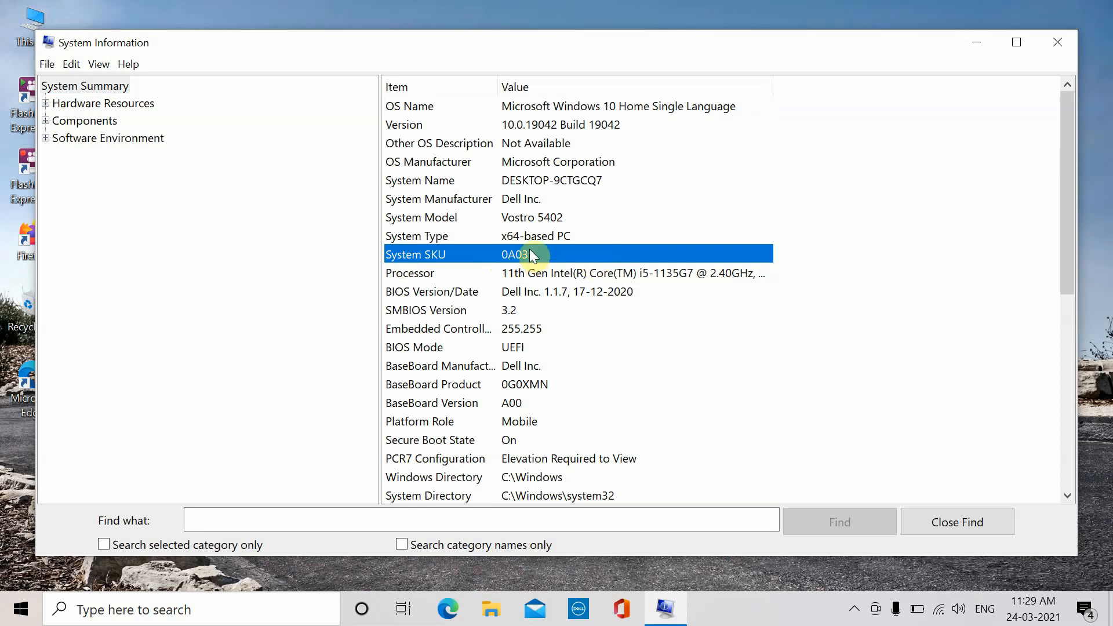
pyautogui.moveTo(531, 261)
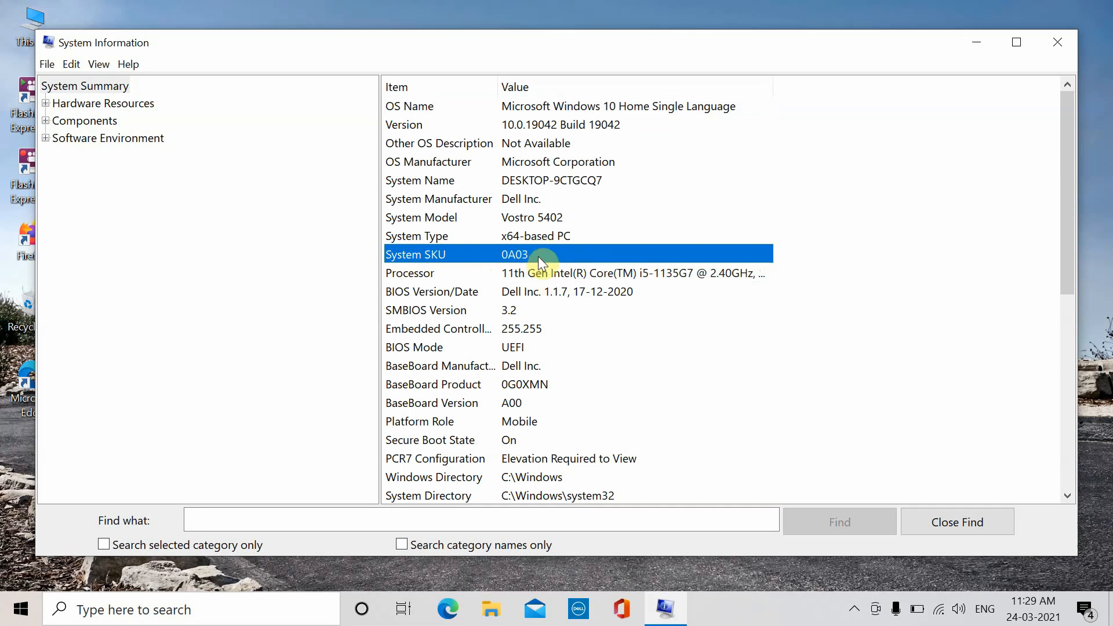
pyautogui.moveTo(543, 284)
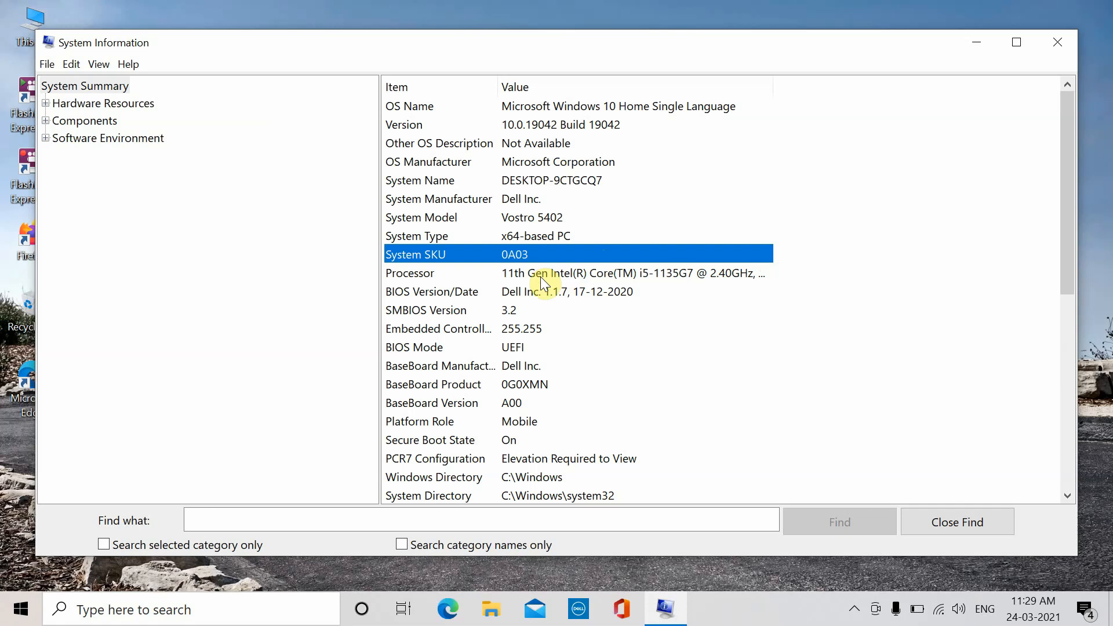
pyautogui.moveTo(976, 43)
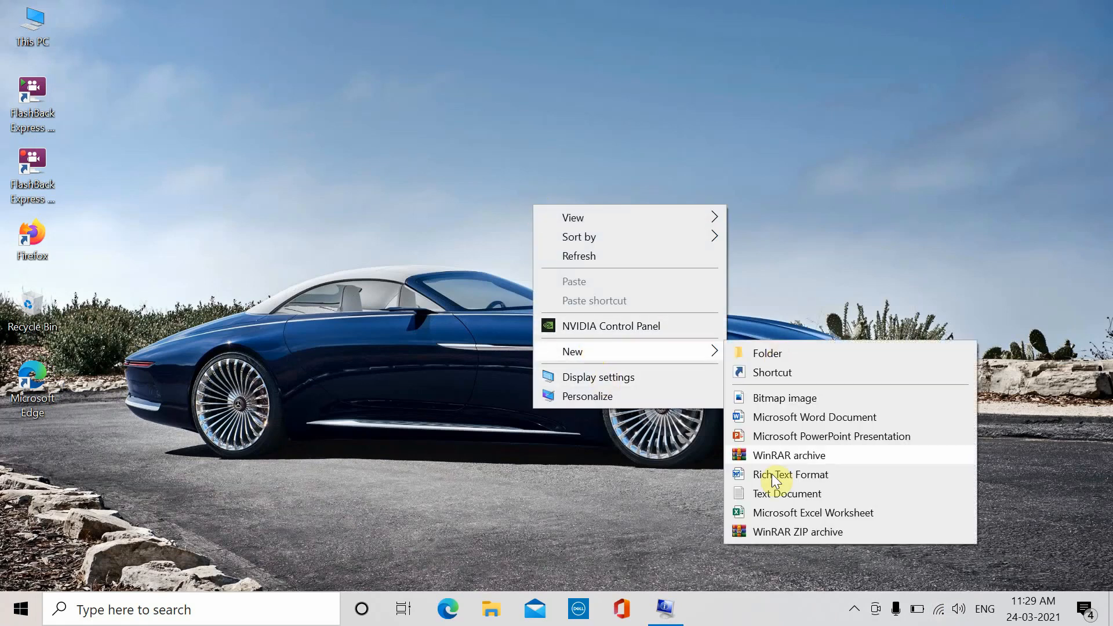
# Create a desktop text document and type the lines '1234#adc' and '1234R#abdk'.
pyautogui.click(786, 493)
pyautogui.write('1')
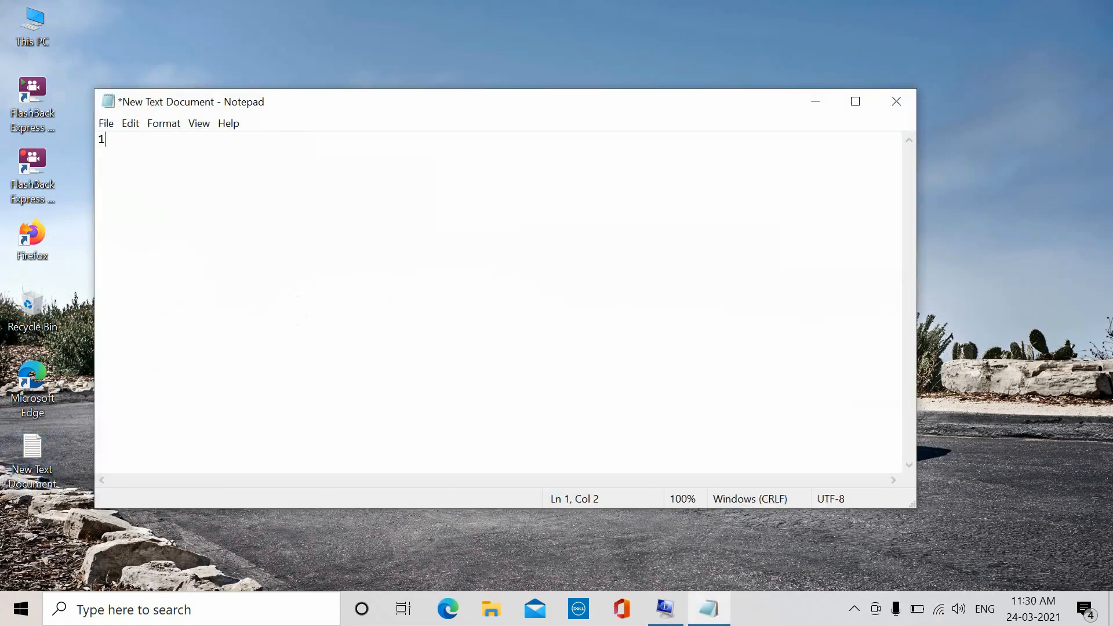
pyautogui.write('234#adc')
pyautogui.write('1234')
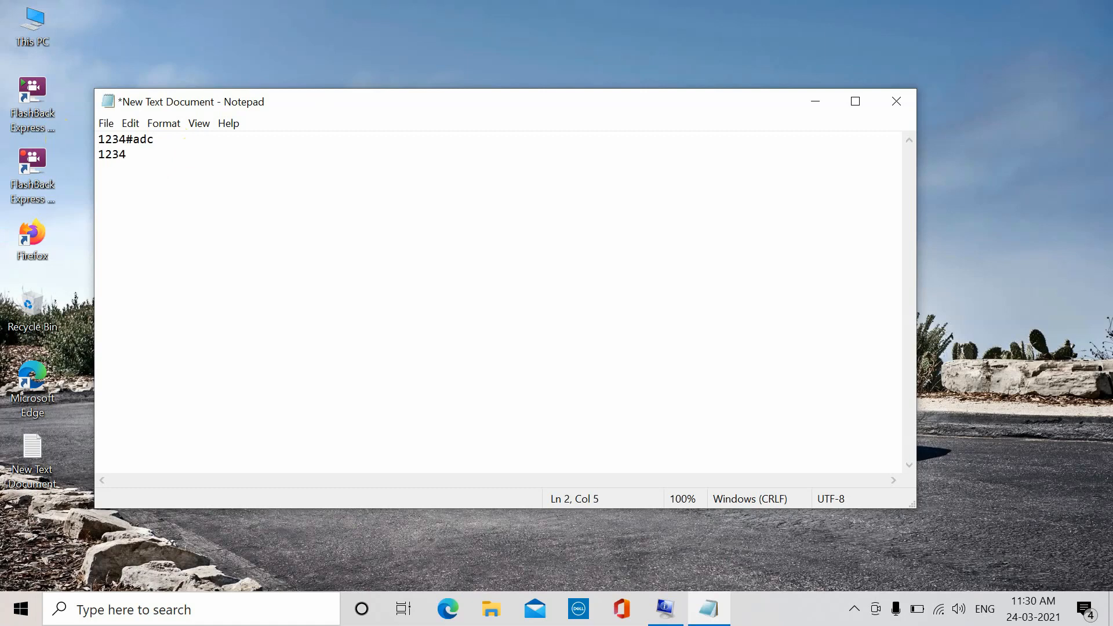
pyautogui.write('R#abdk')
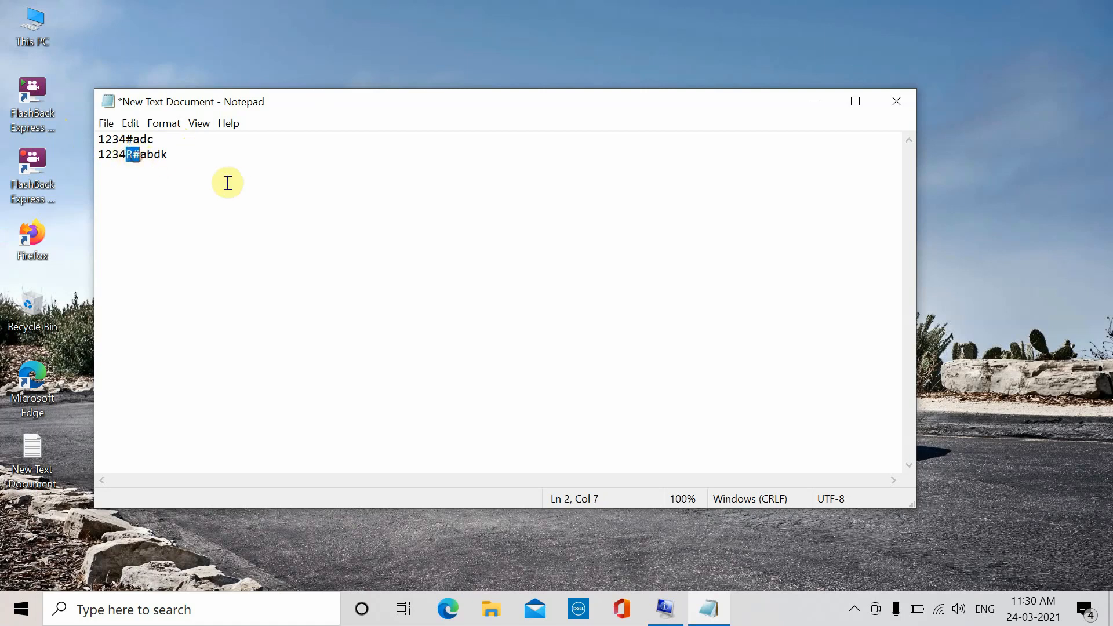
pyautogui.moveTo(236, 183)
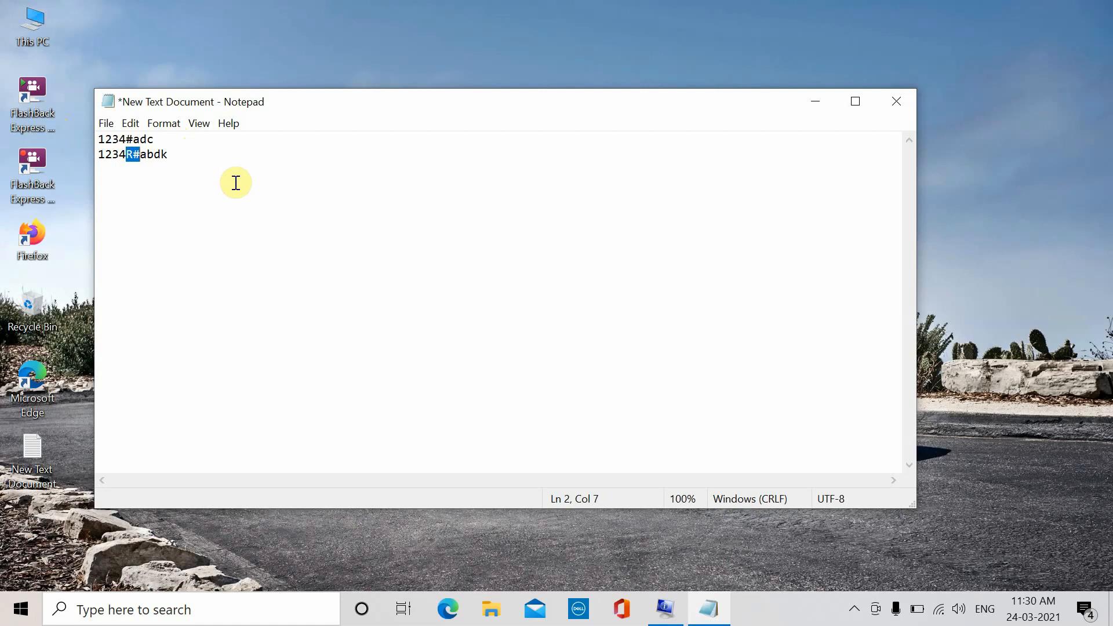